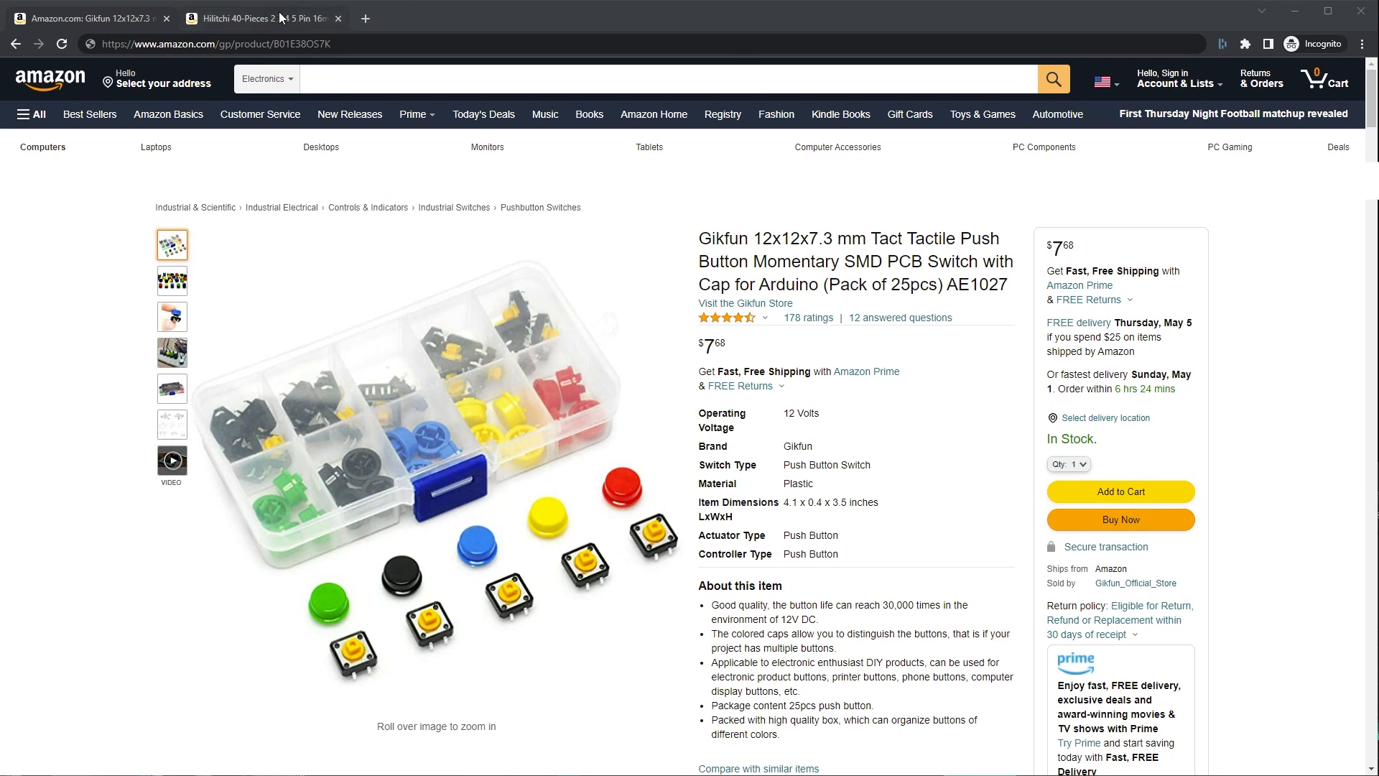
{"action": "mouse_move", "coordinate": [255, 17]}
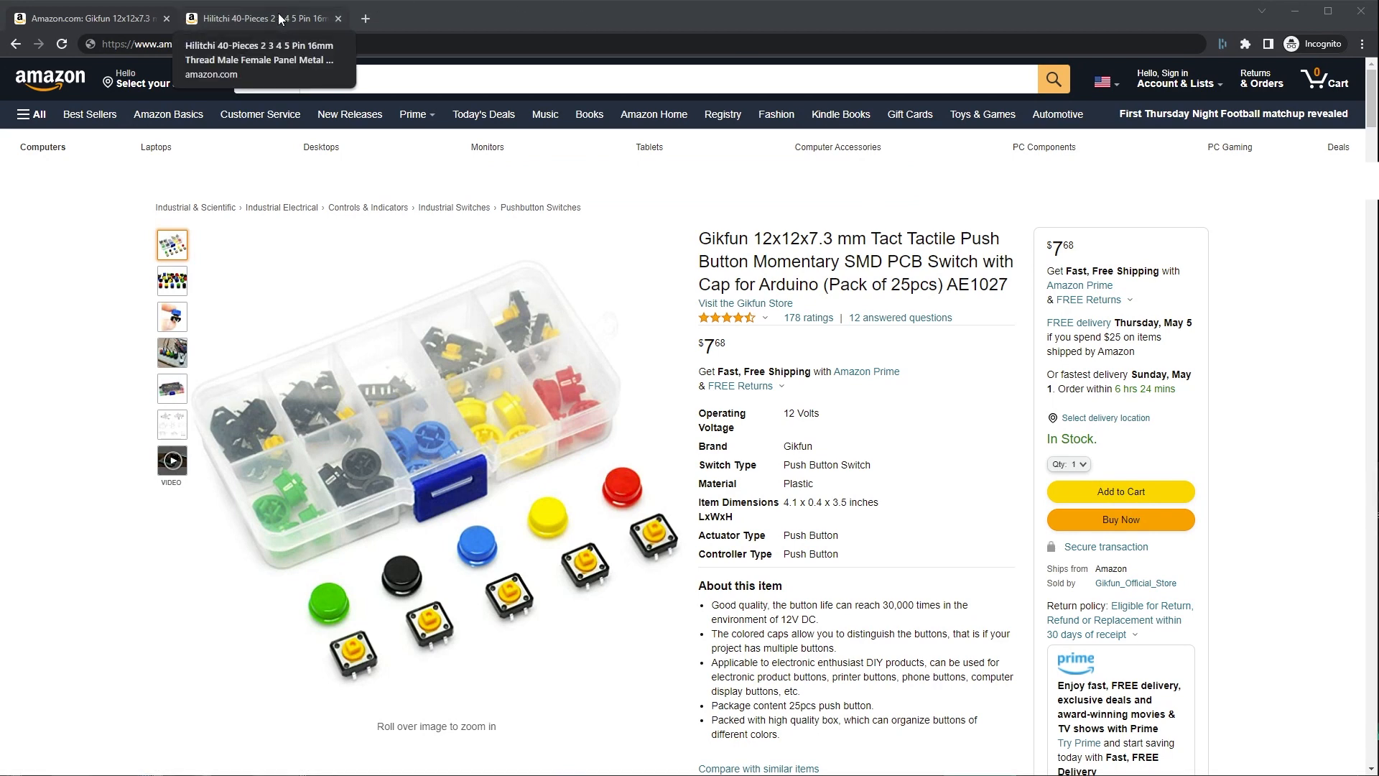
{"action": "left_click", "coordinate": [255, 17]}
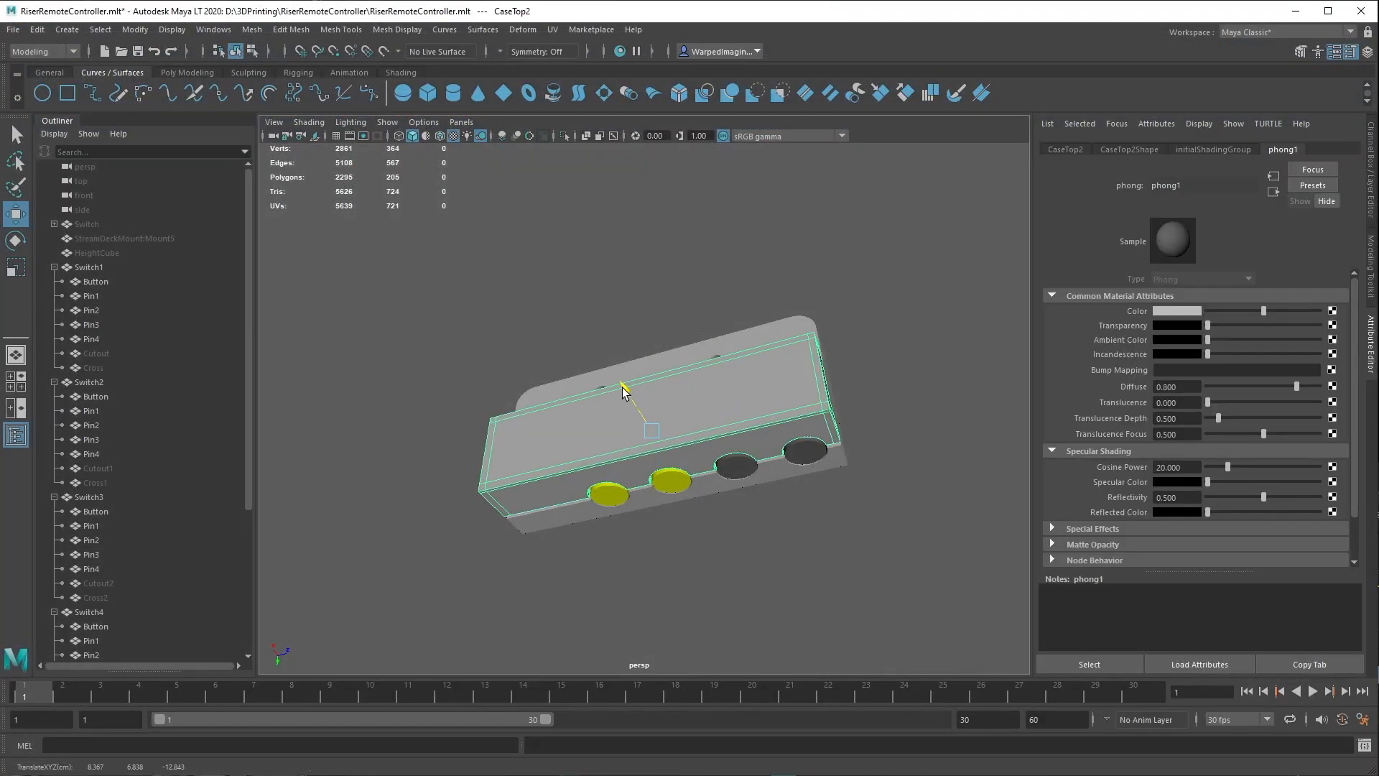
{"action": "left_click_drag", "start_coordinate": [624, 389], "coordinate": [554, 319]}
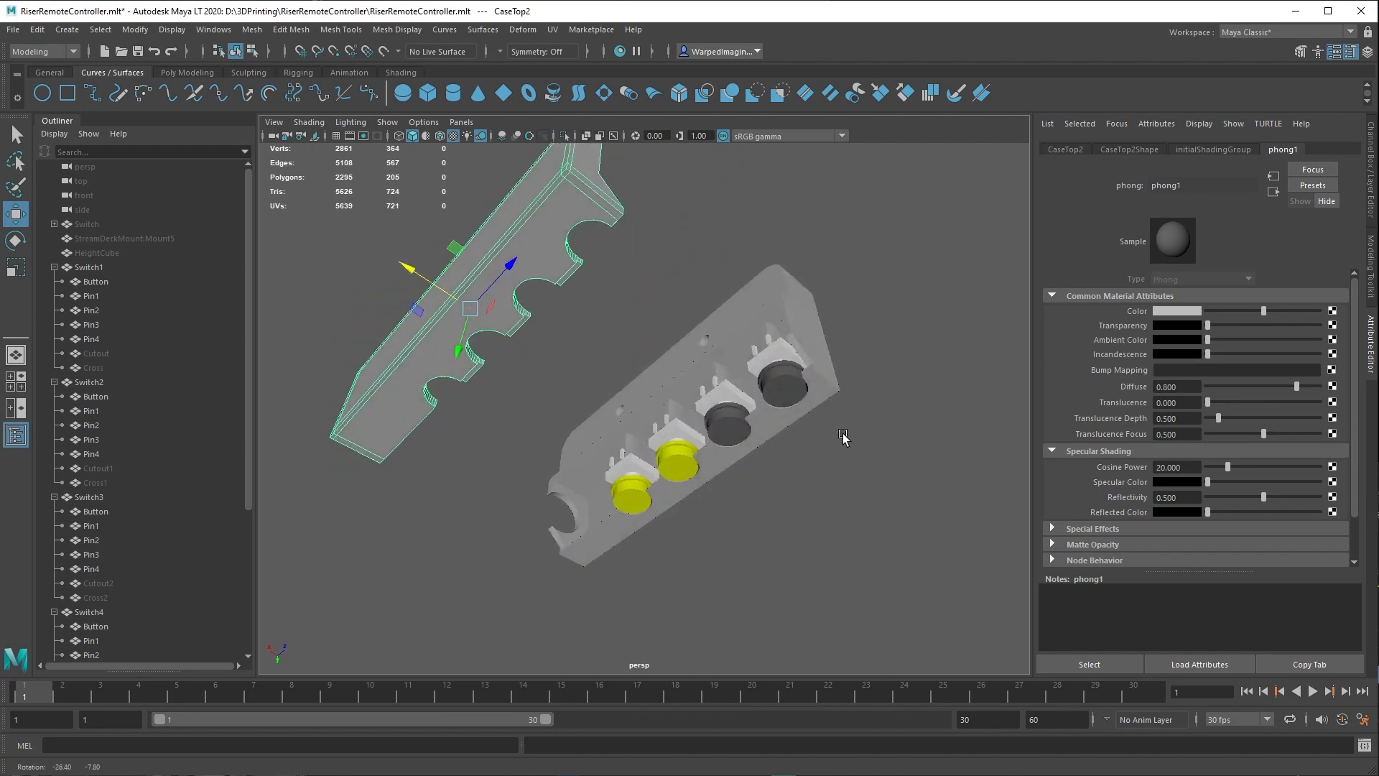
{"action": "left_click_drag", "start_coordinate": [843, 438], "coordinate": [984, 447]}
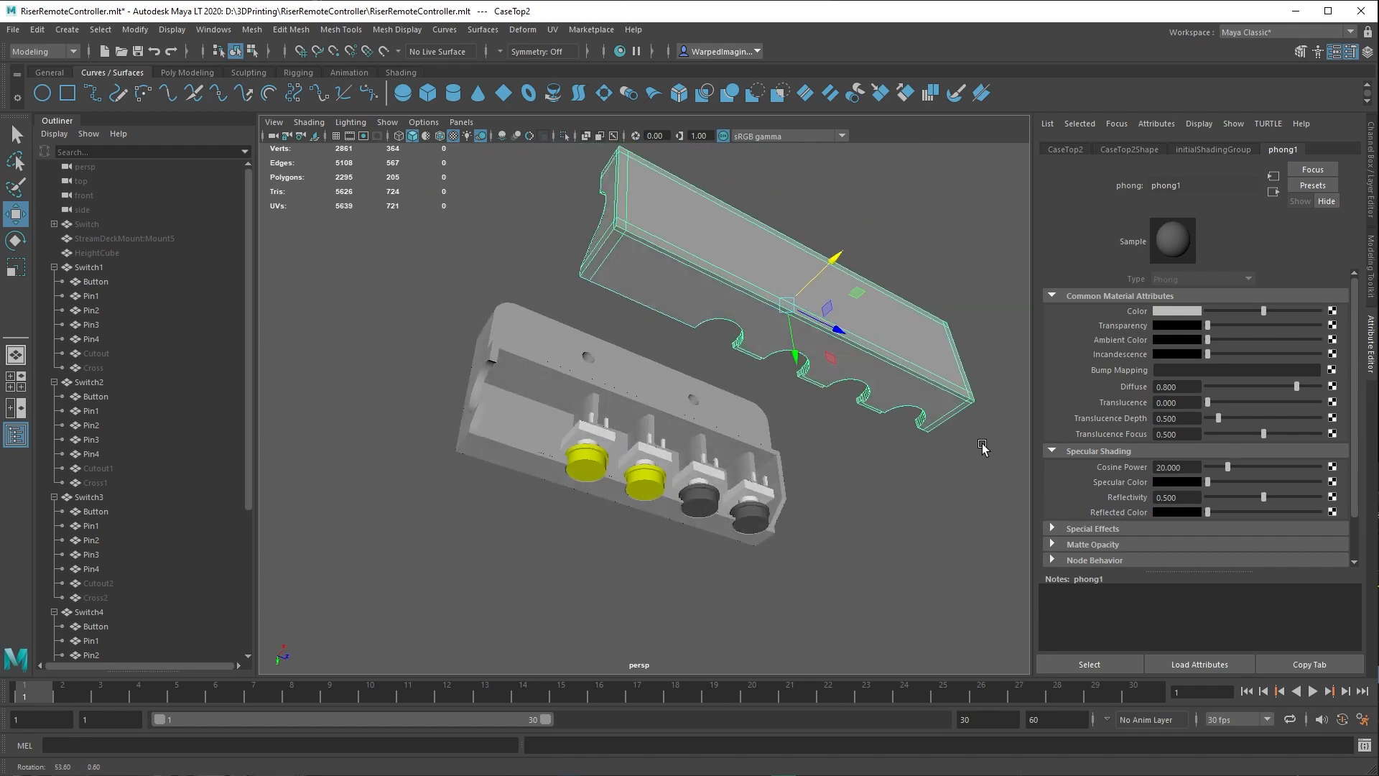
{"action": "left_click_drag", "start_coordinate": [983, 447], "coordinate": [853, 463]}
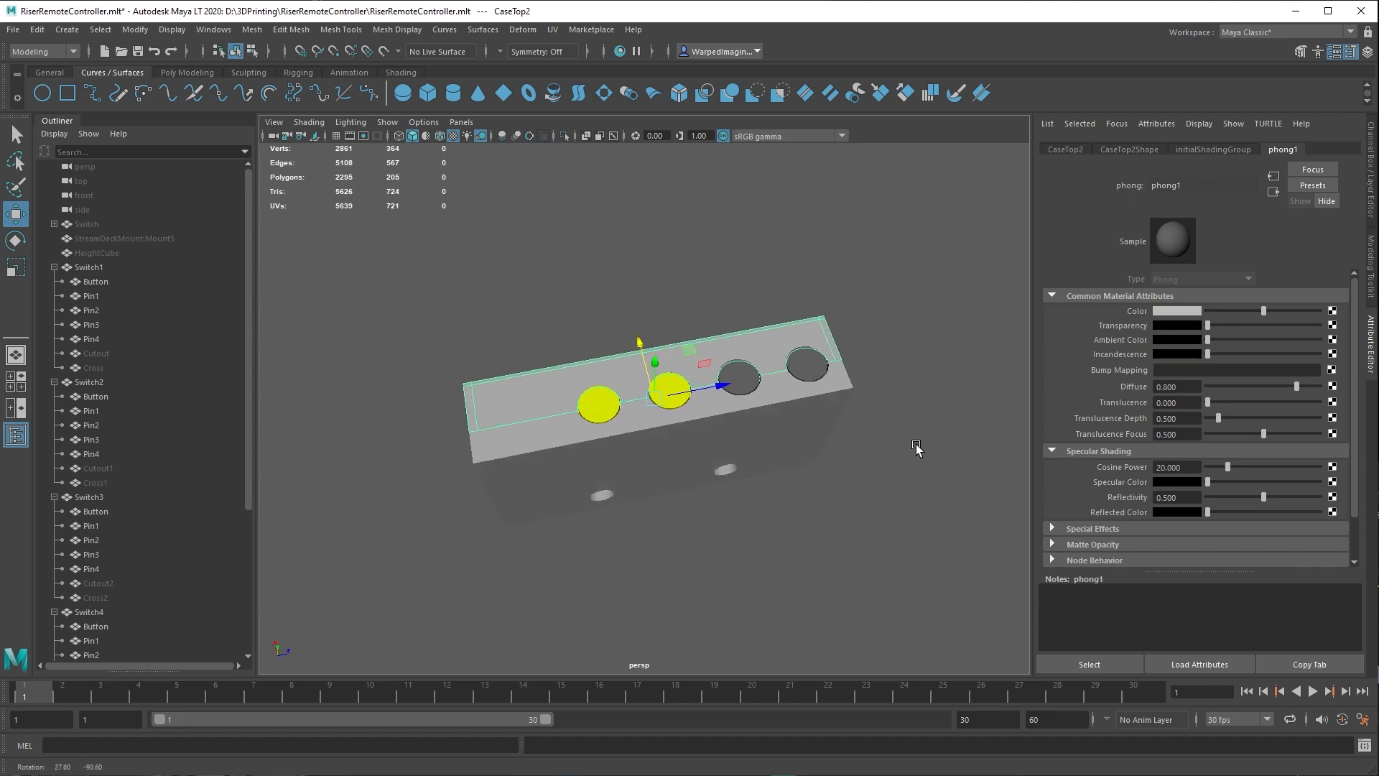
{"action": "left_click_drag", "start_coordinate": [914, 444], "coordinate": [901, 379]}
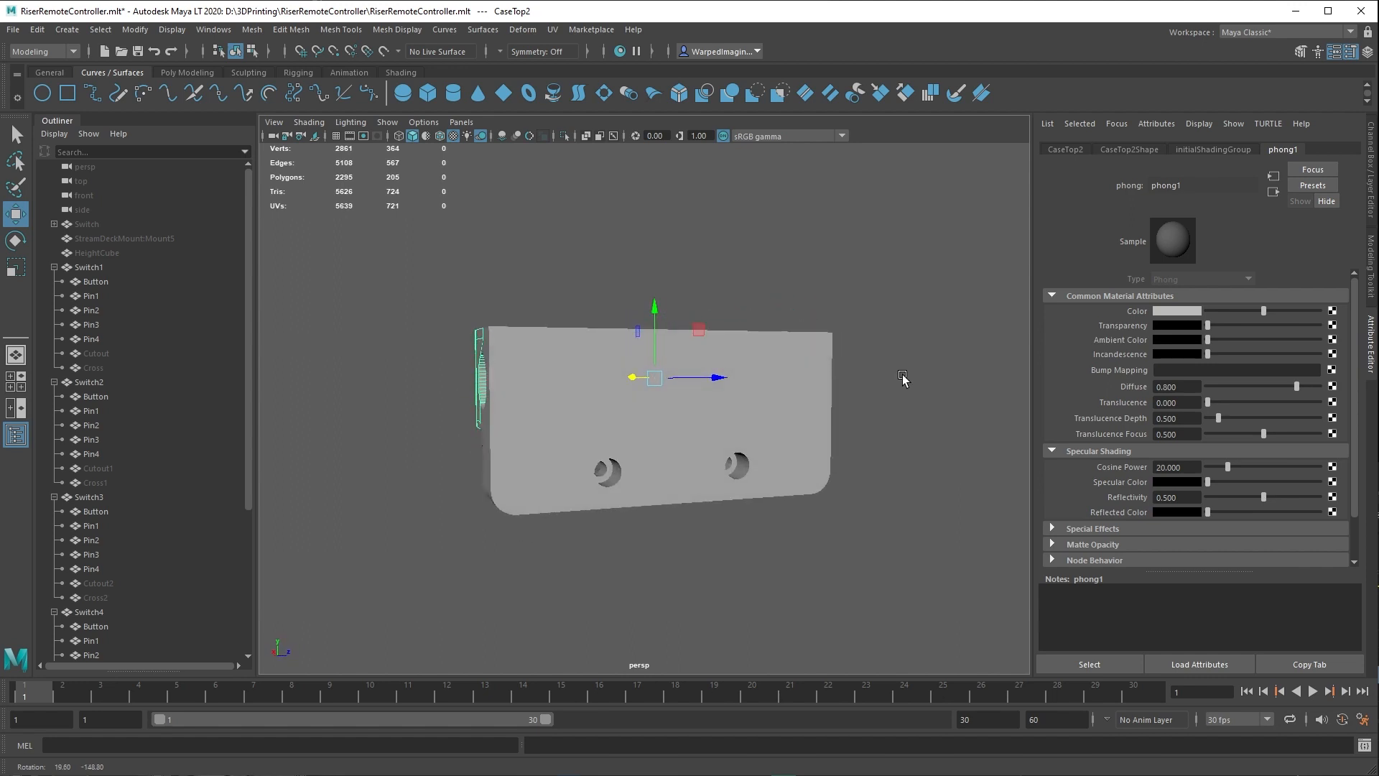